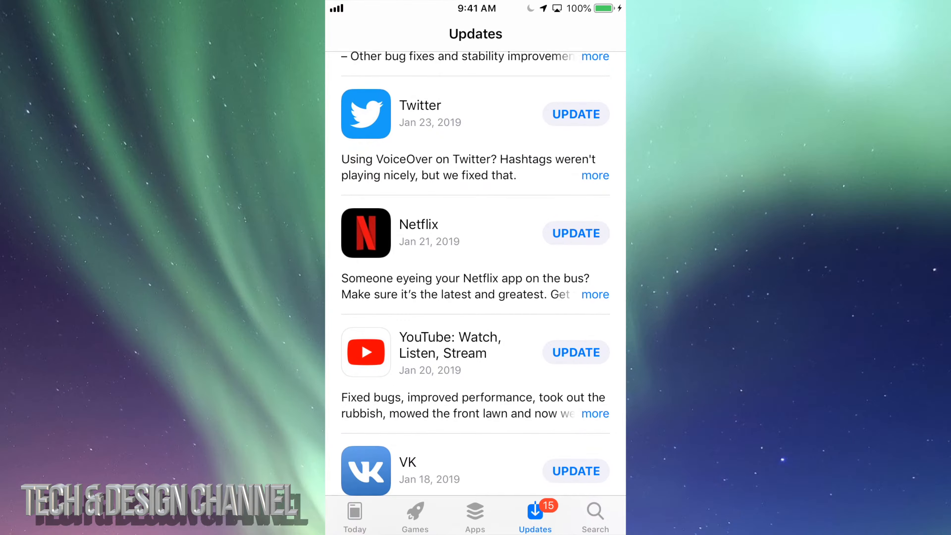
Start downloading the eBay - Discover Shopping app from its search result.
{"action": "left_click", "coordinate": [596, 512]}
{"action": "type", "text": "Ebay"}
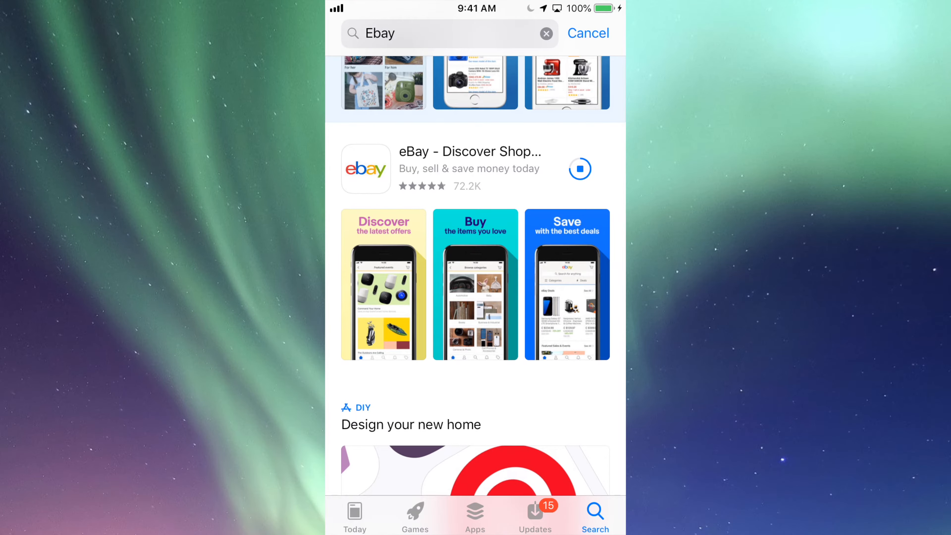
Use Update All so YouTube, VK, Google Maps, Messenger and the other pending updates start downloading.
{"action": "left_click", "coordinate": [535, 516]}
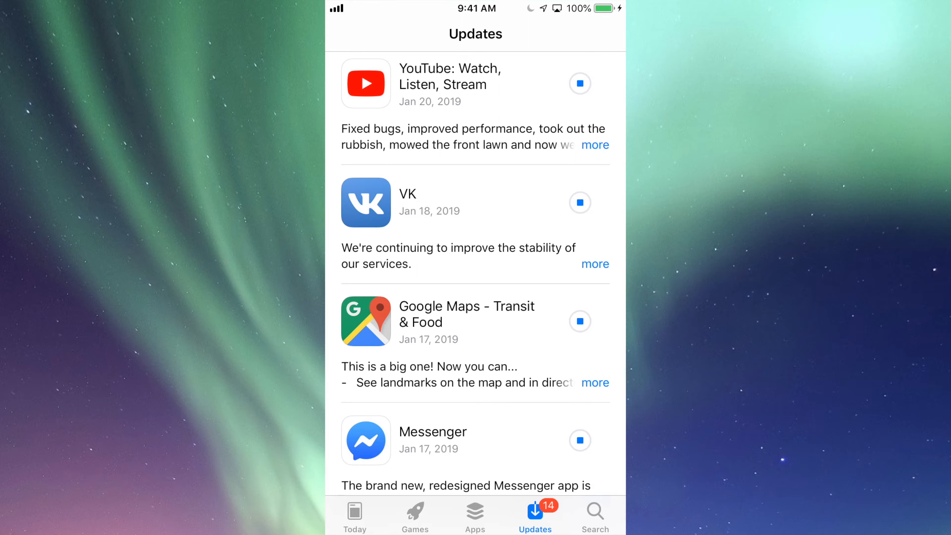